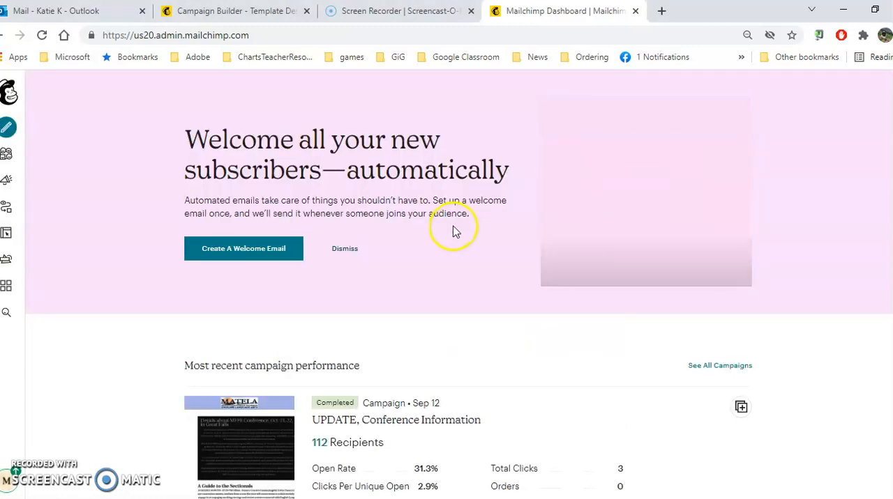
mouse_move(11, 154)
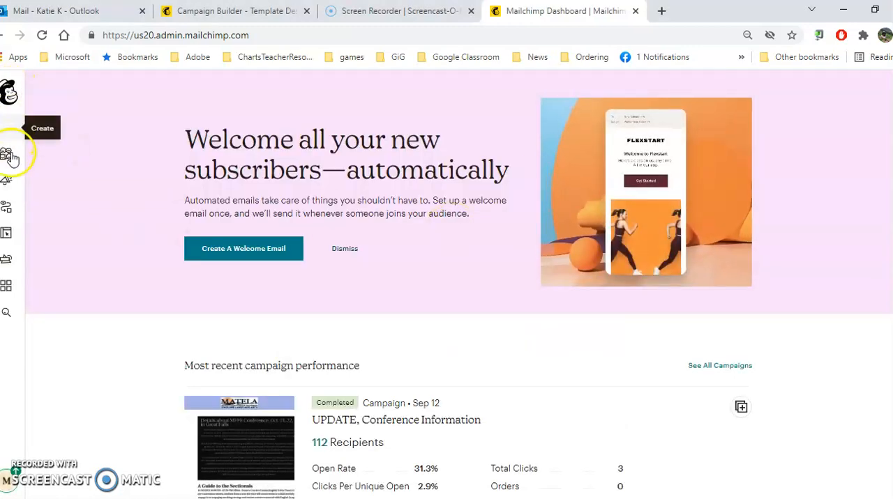
mouse_move(7, 312)
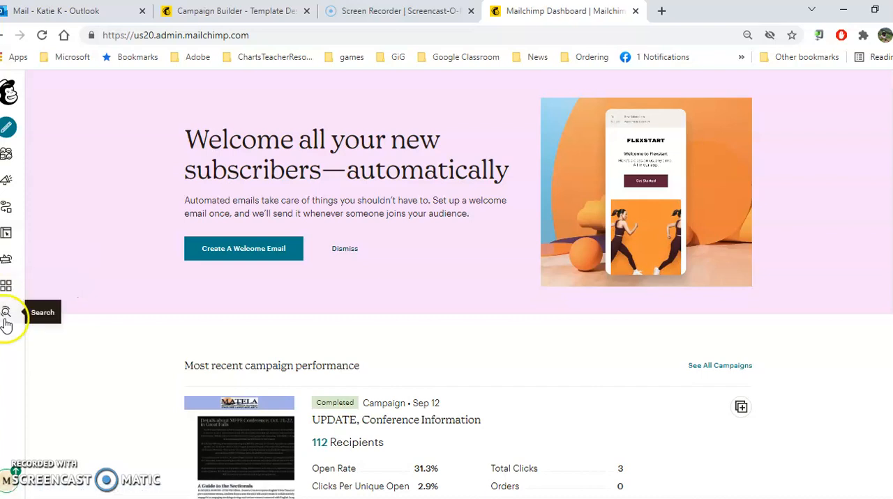
mouse_move(7, 180)
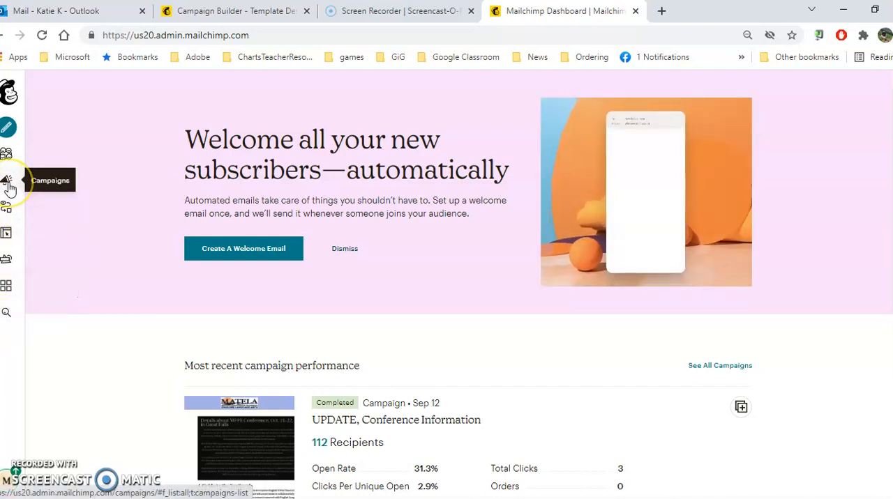
Go to the Campaigns list from the dashboard sidebar.
left_click(8, 180)
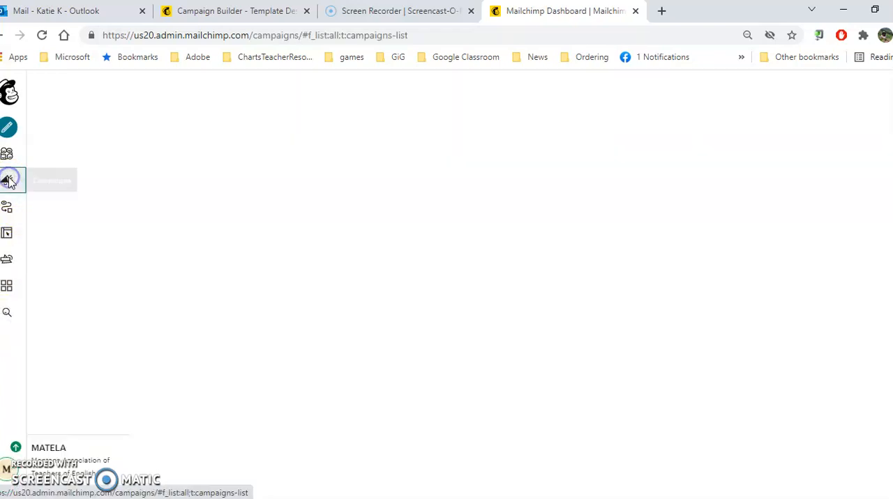
Replicate the 'UPDATE, Conference Information' draft to create copy 02.
left_click(10, 179)
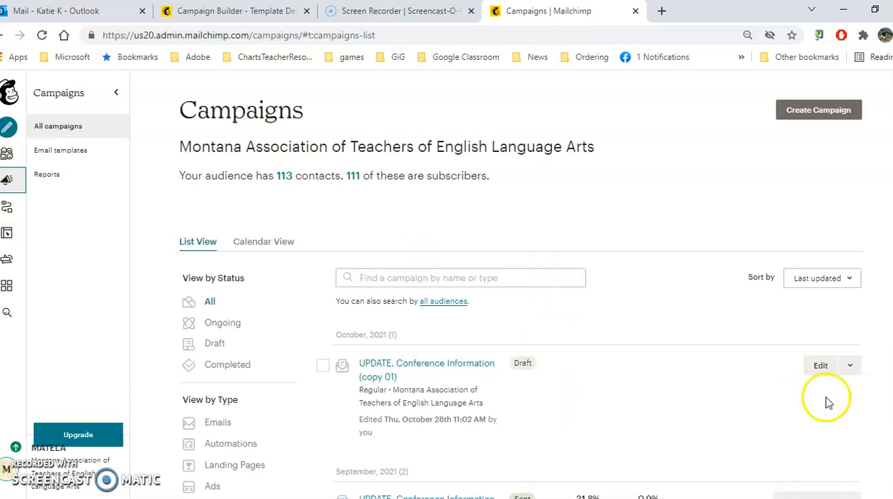
left_click(849, 366)
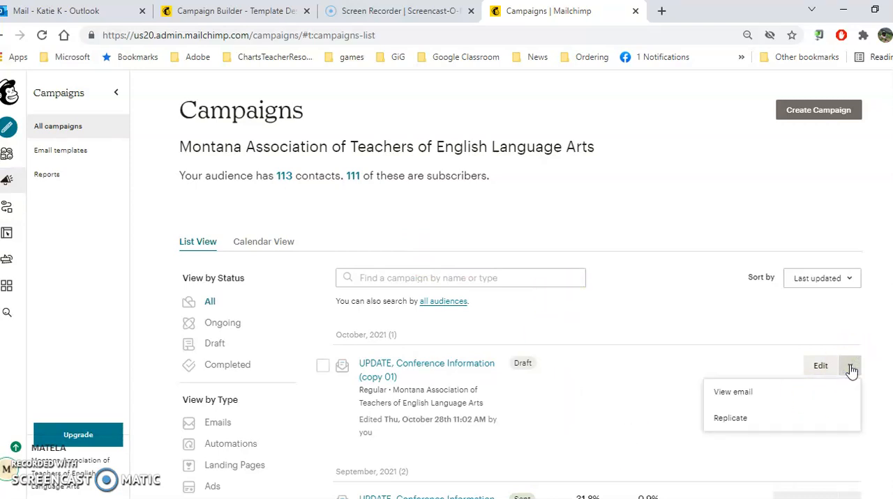
left_click(731, 419)
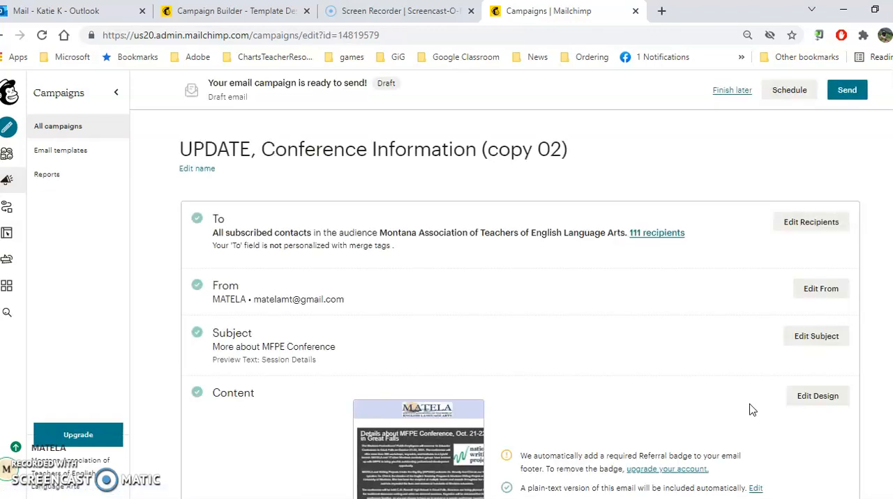
mouse_move(296, 212)
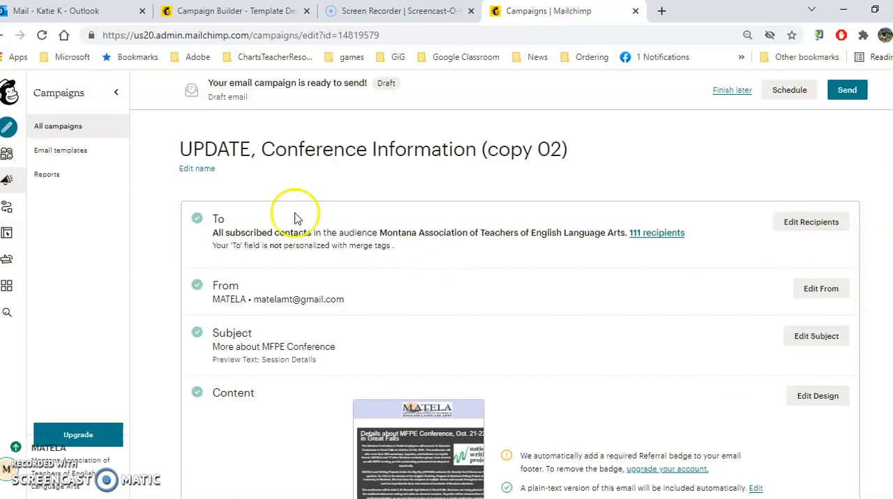
mouse_move(198, 148)
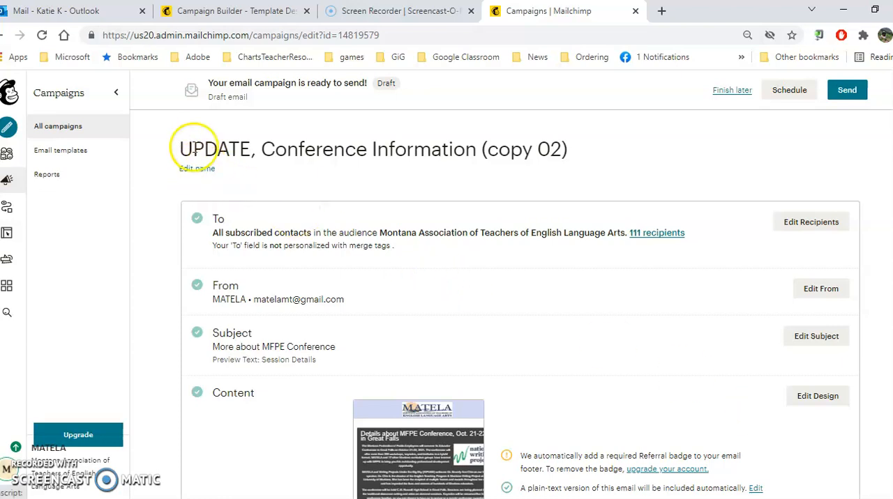
mouse_move(242, 309)
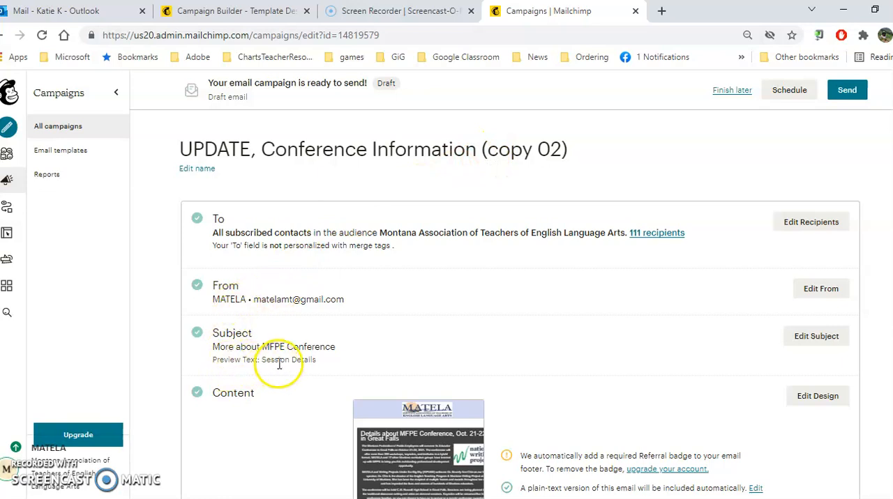
mouse_move(273, 298)
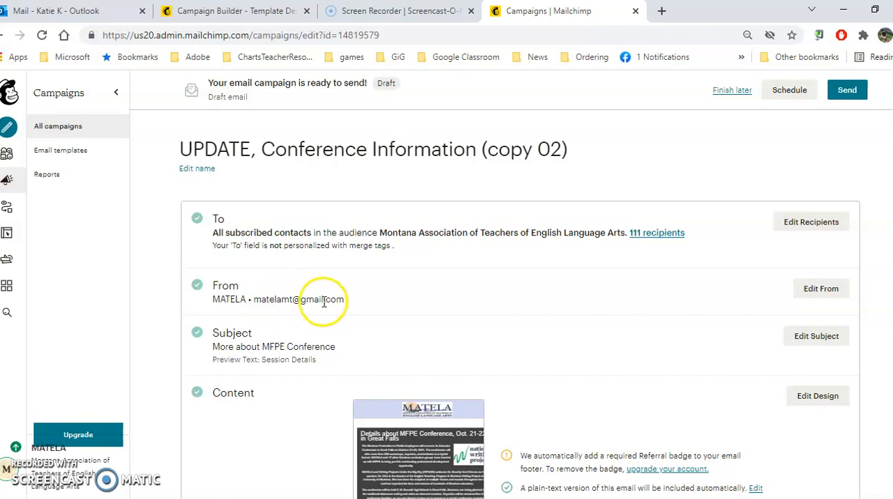
mouse_move(282, 406)
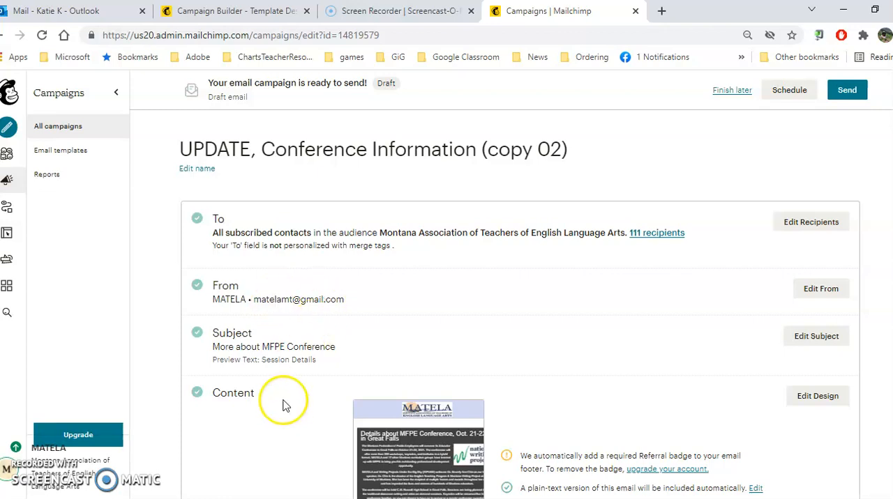
mouse_move(794, 424)
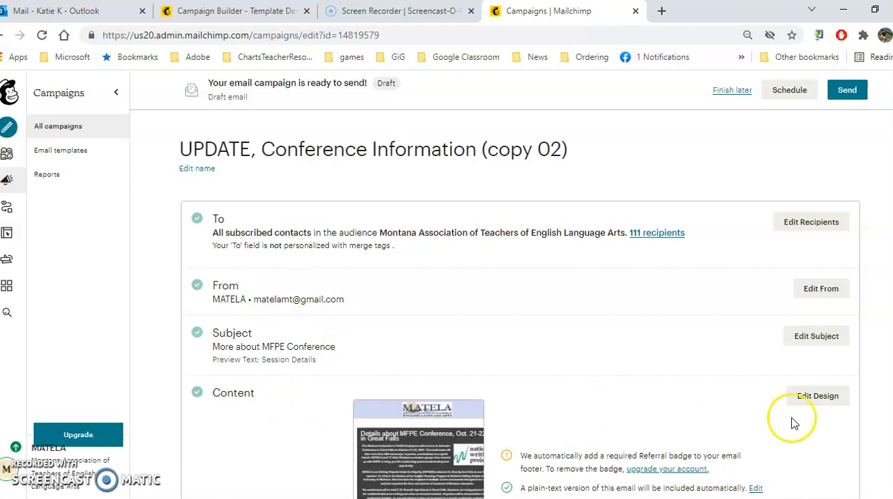
Edit the MFPE Conference details boxed text block and save it.
left_click(817, 396)
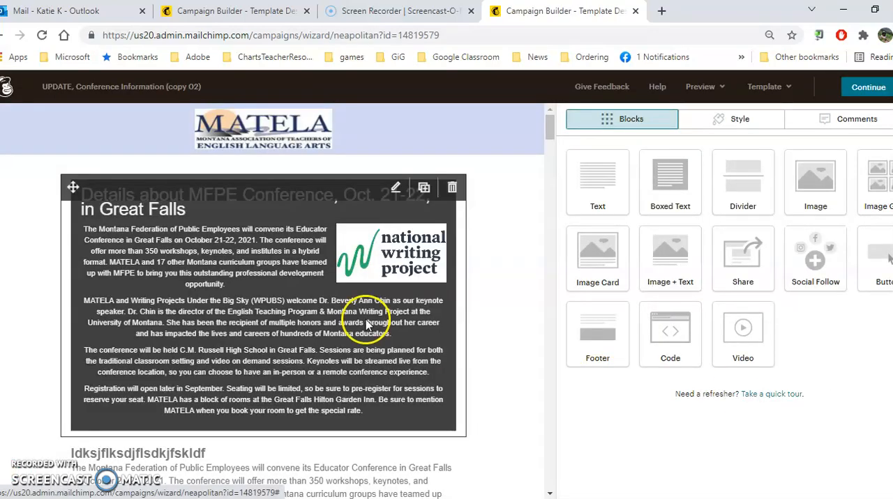
mouse_move(286, 291)
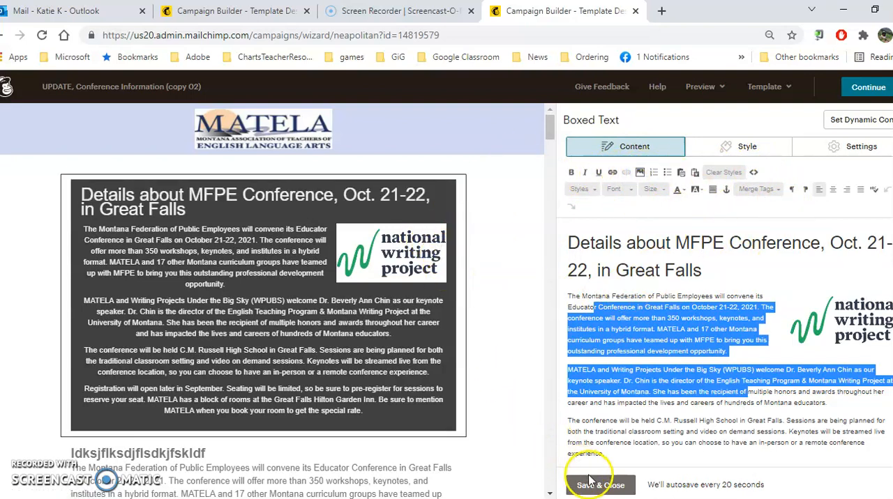
left_click(600, 486)
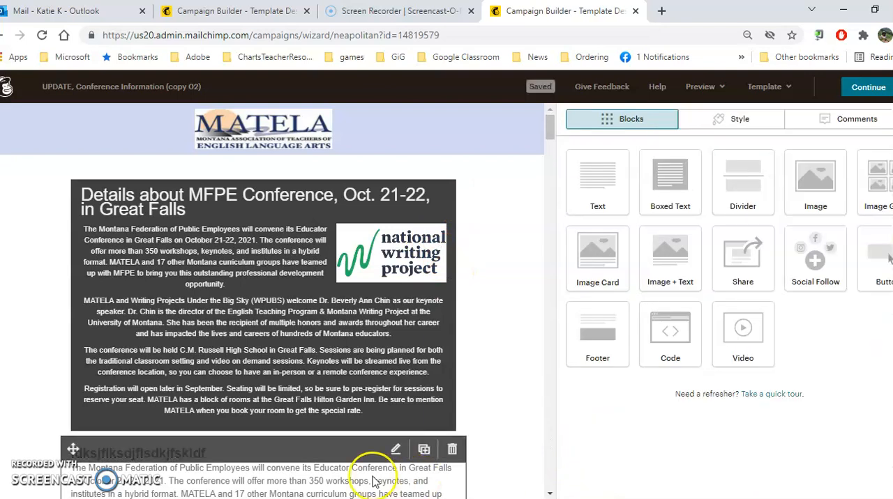
Move the placeholder-heading text block above the conference details block.
left_click(396, 449)
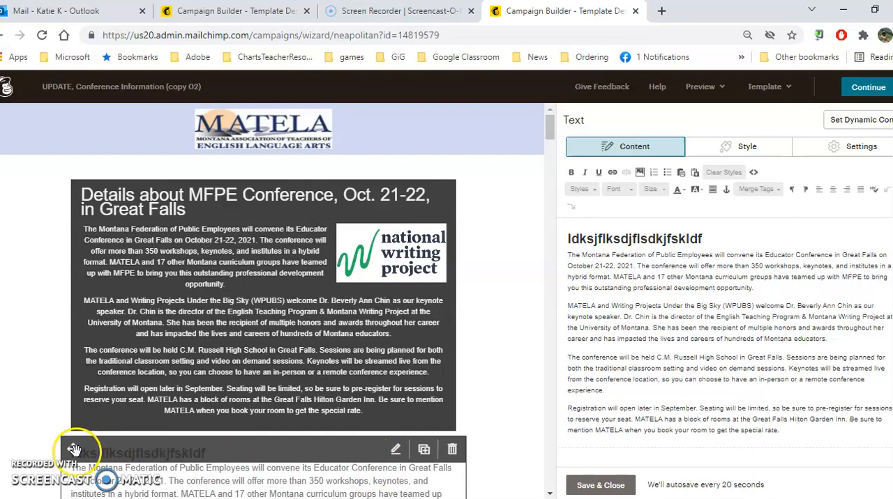
mouse_move(72, 449)
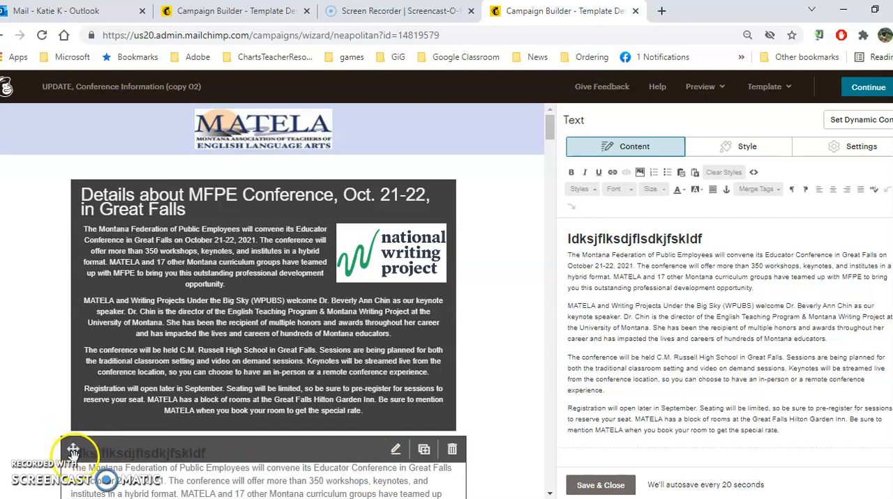
left_click_drag(73, 449, 92, 195)
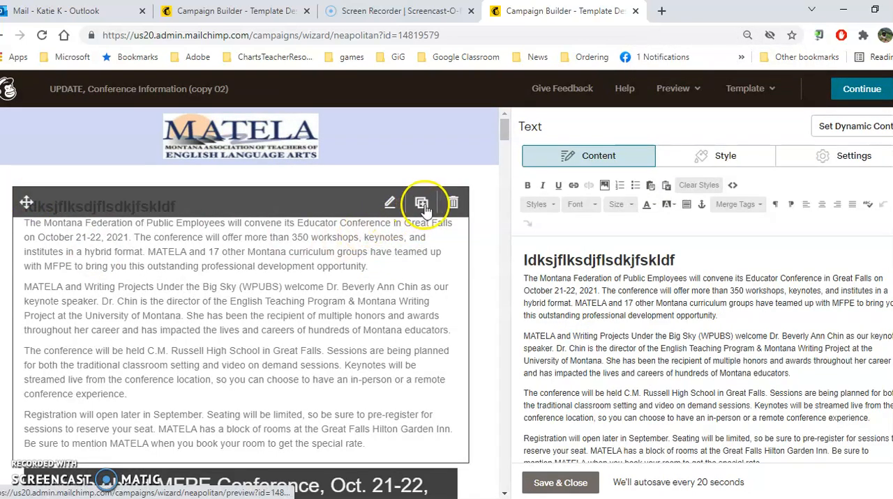
mouse_move(421, 204)
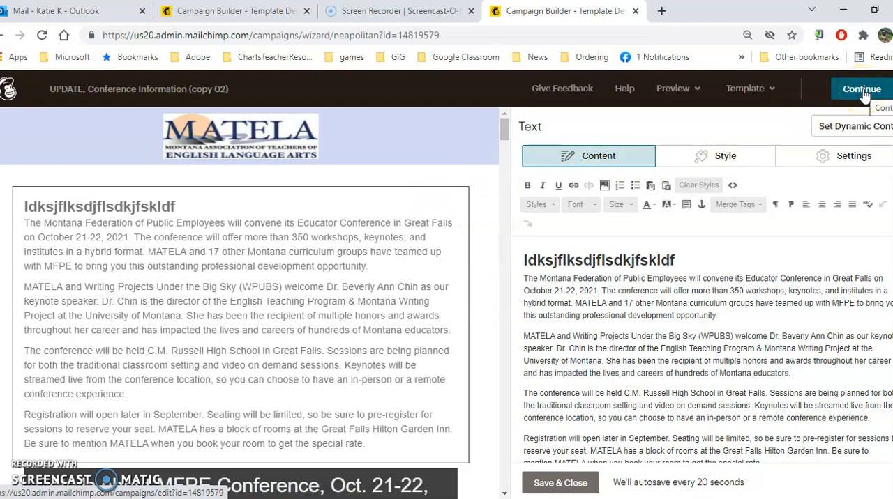
Send a test email of the redesigned campaign from the Preview menu.
left_click(673, 89)
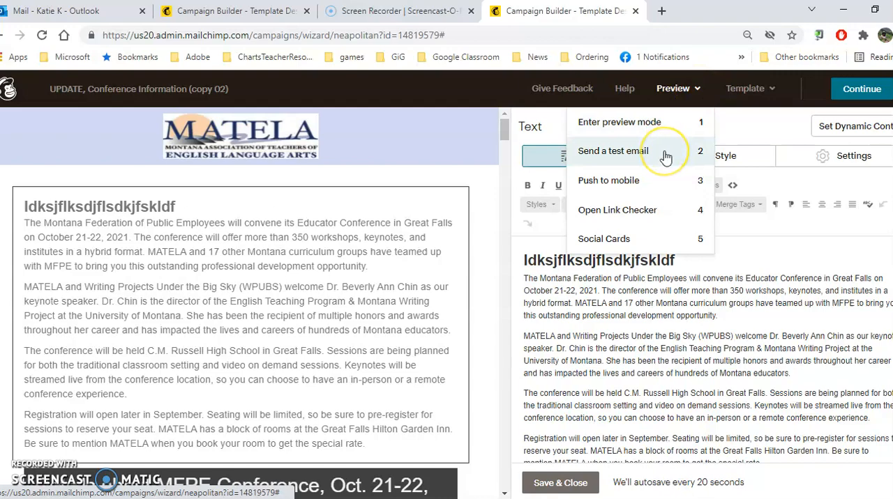
left_click(614, 151)
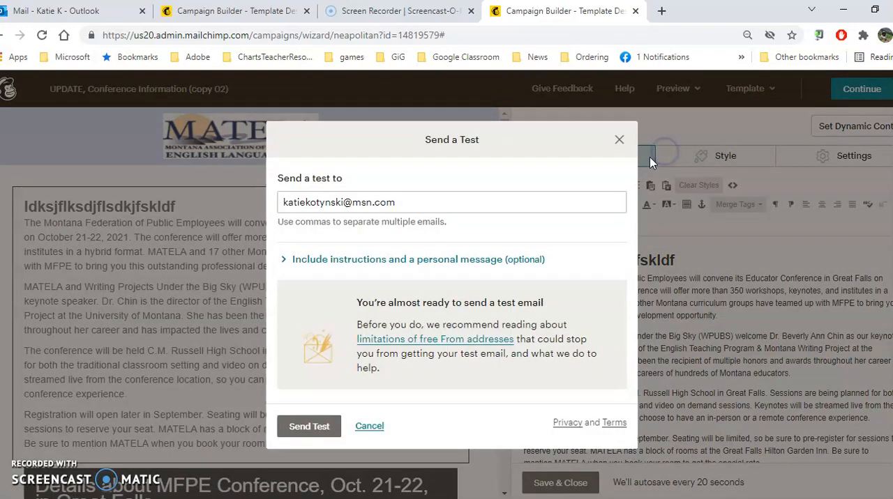
left_click(618, 139)
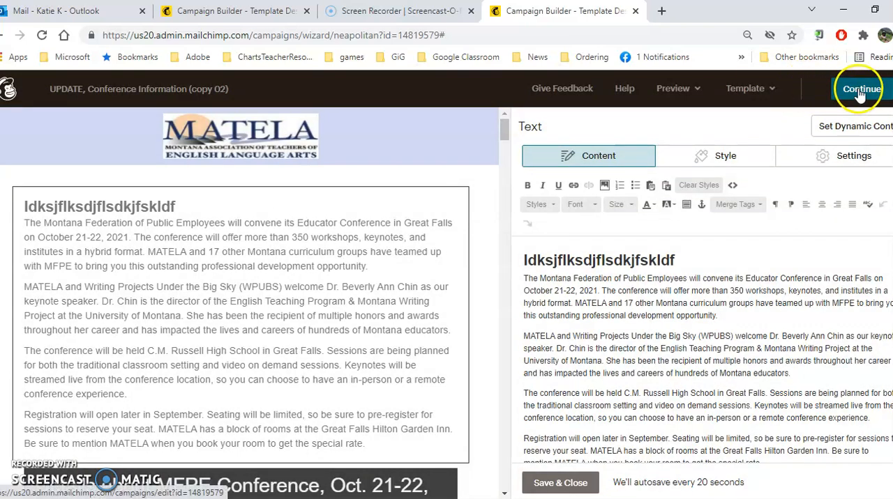
Continue out of the design builder to the campaign's send checklist.
left_click(861, 89)
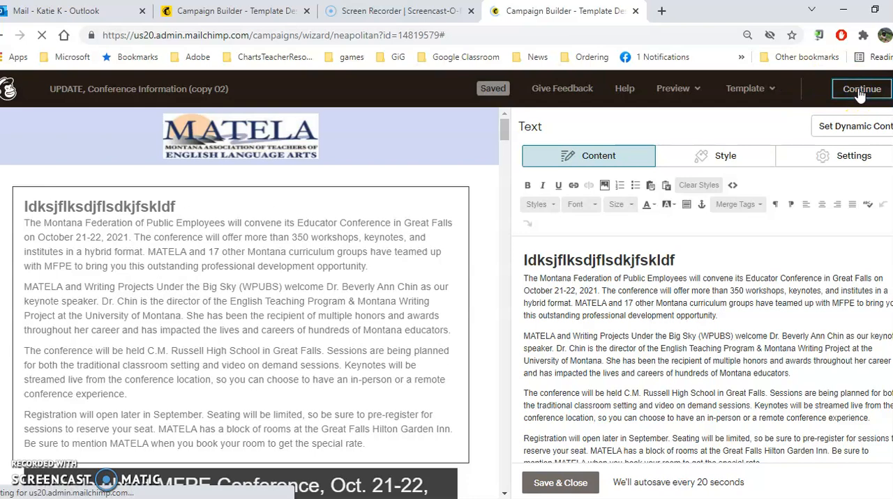
left_click(861, 89)
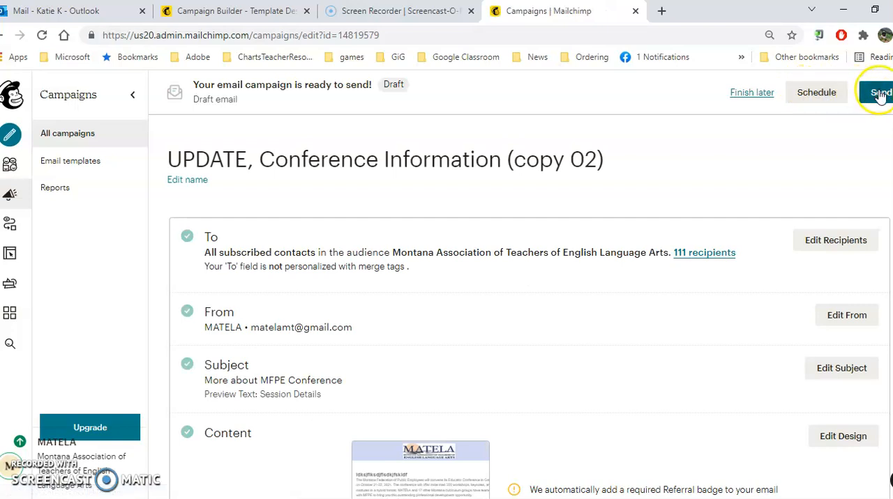
mouse_move(647, 385)
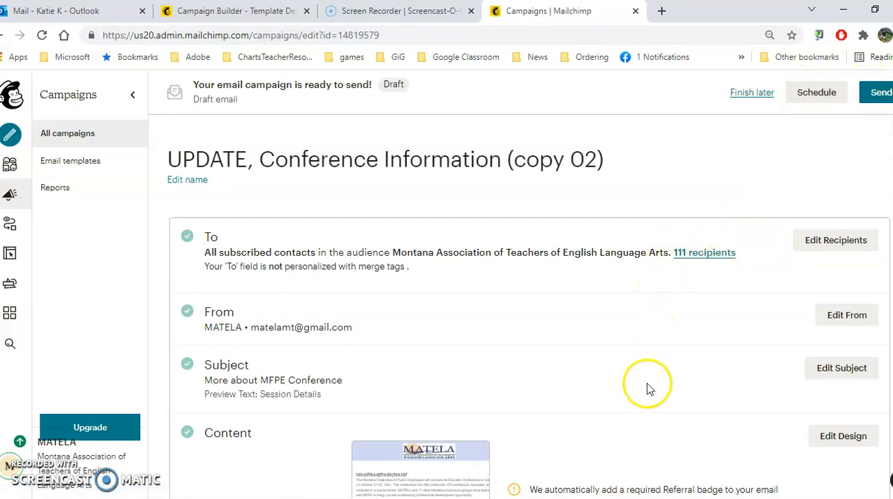
mouse_move(354, 256)
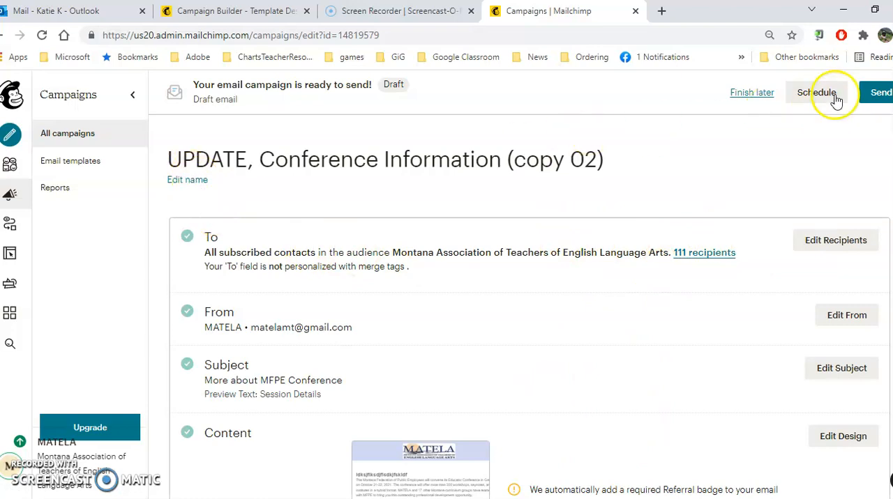
mouse_move(480, 134)
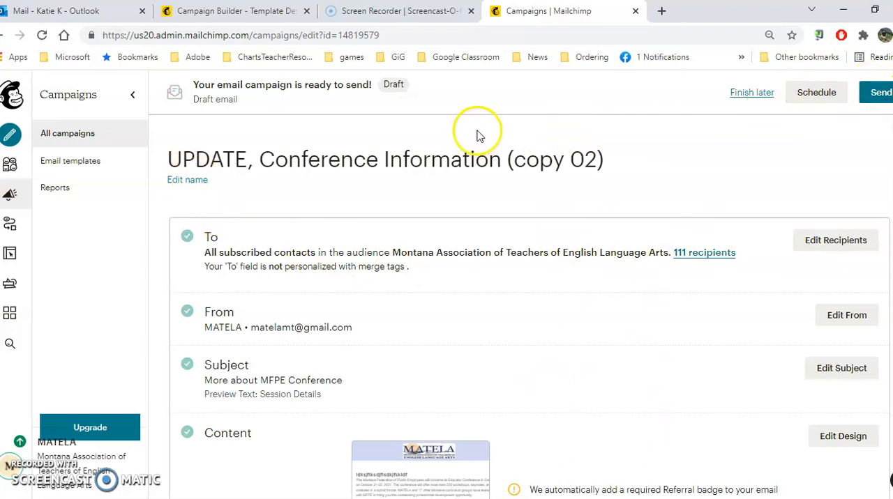